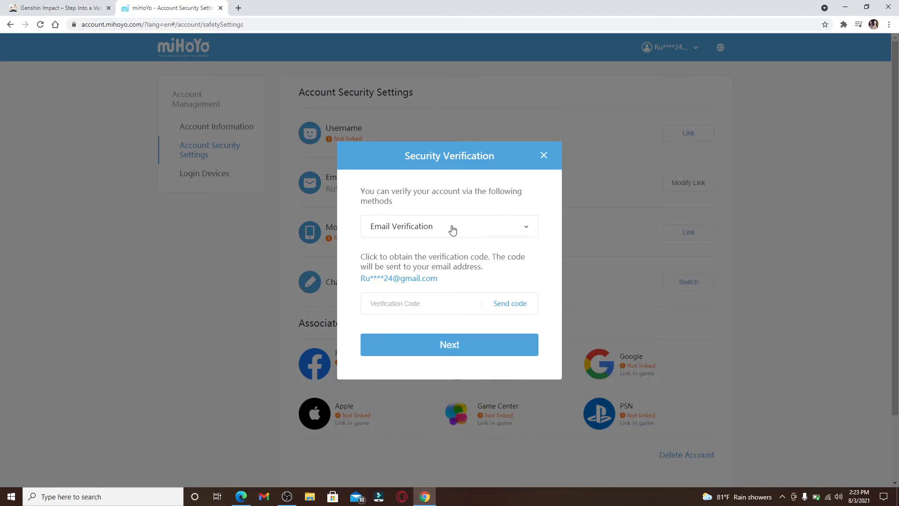
- Request an email verification code from the Security Verification dialog
click(509, 302)
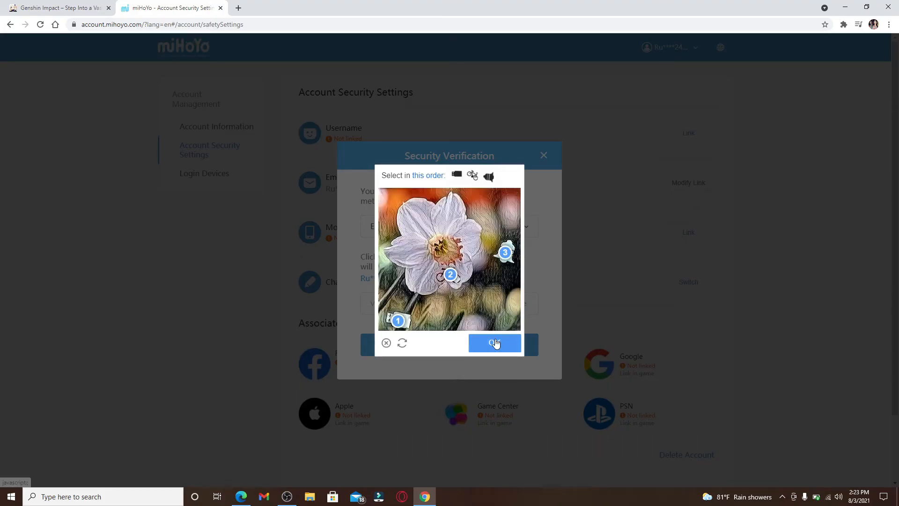
click(495, 343)
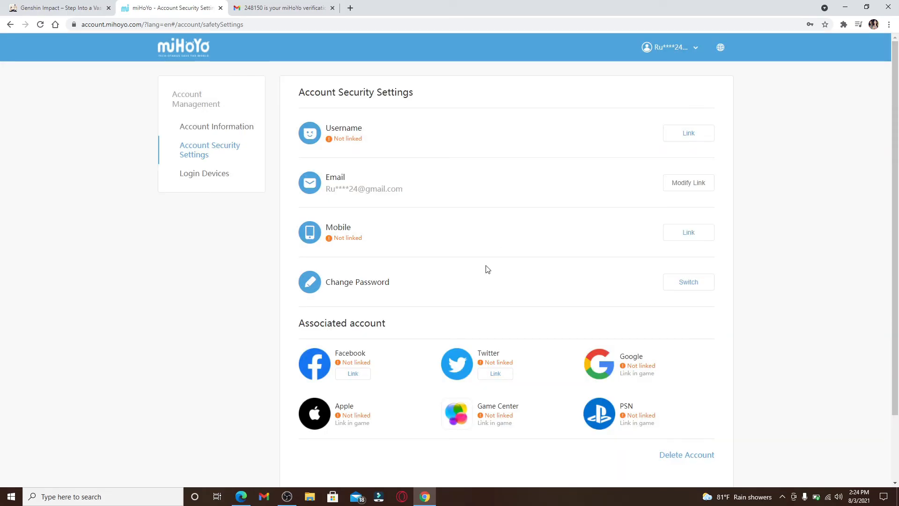